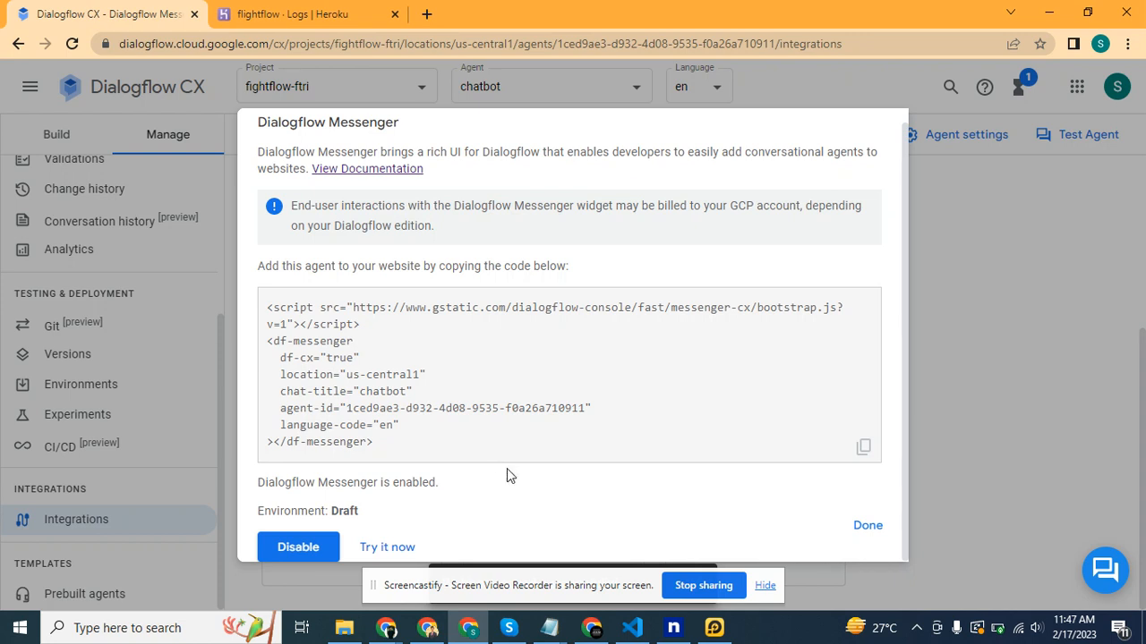
mouse_move(573, 521)
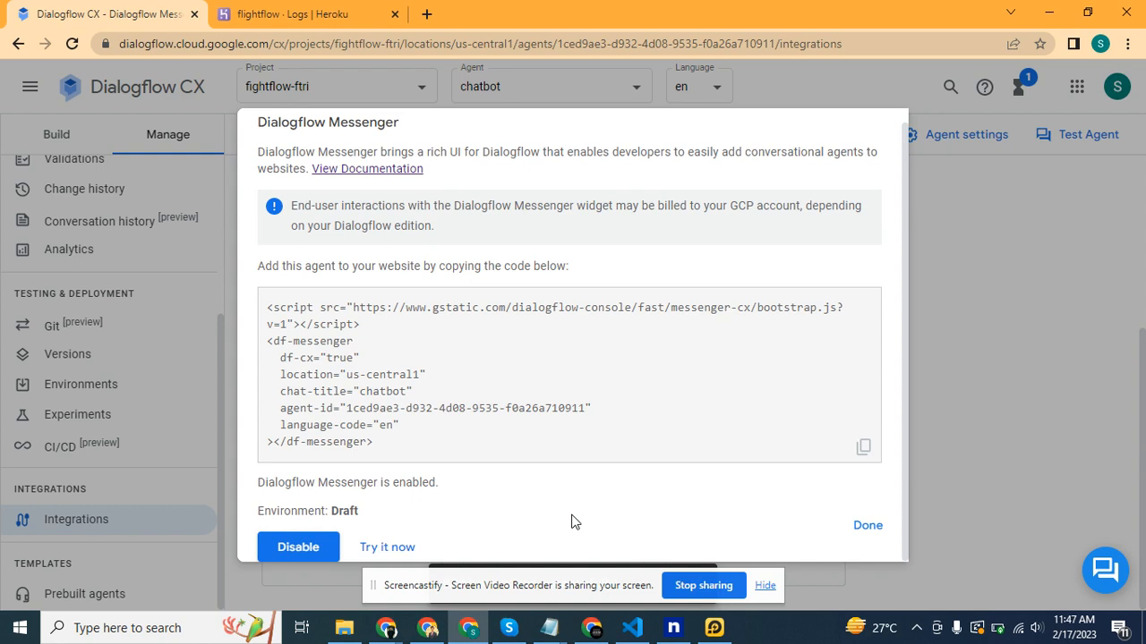
mouse_move(198, 109)
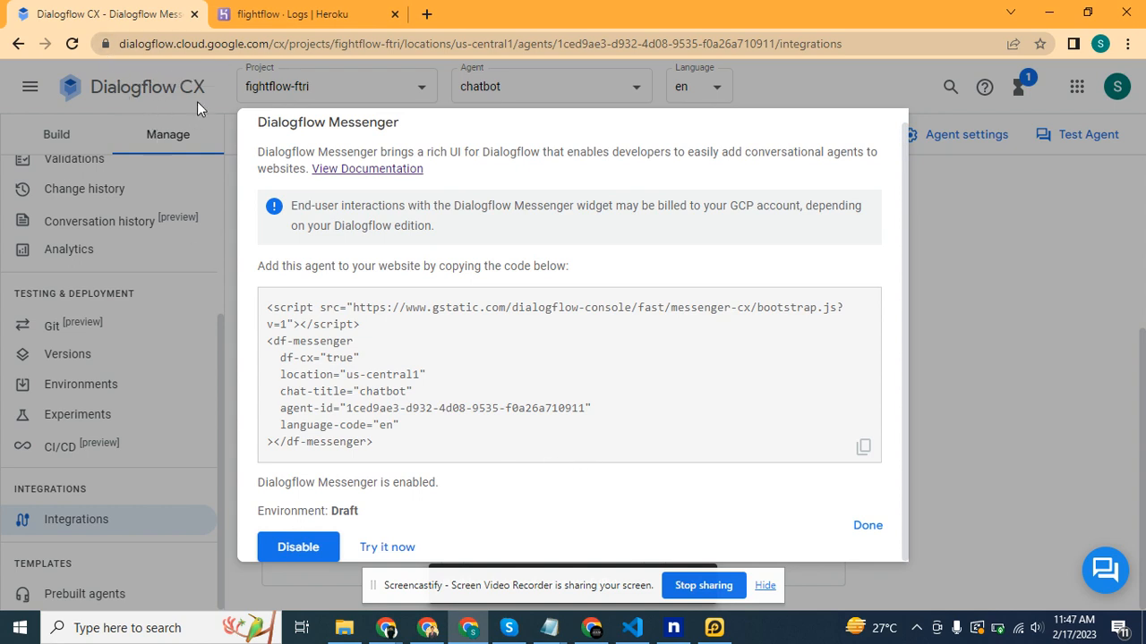
mouse_move(386, 547)
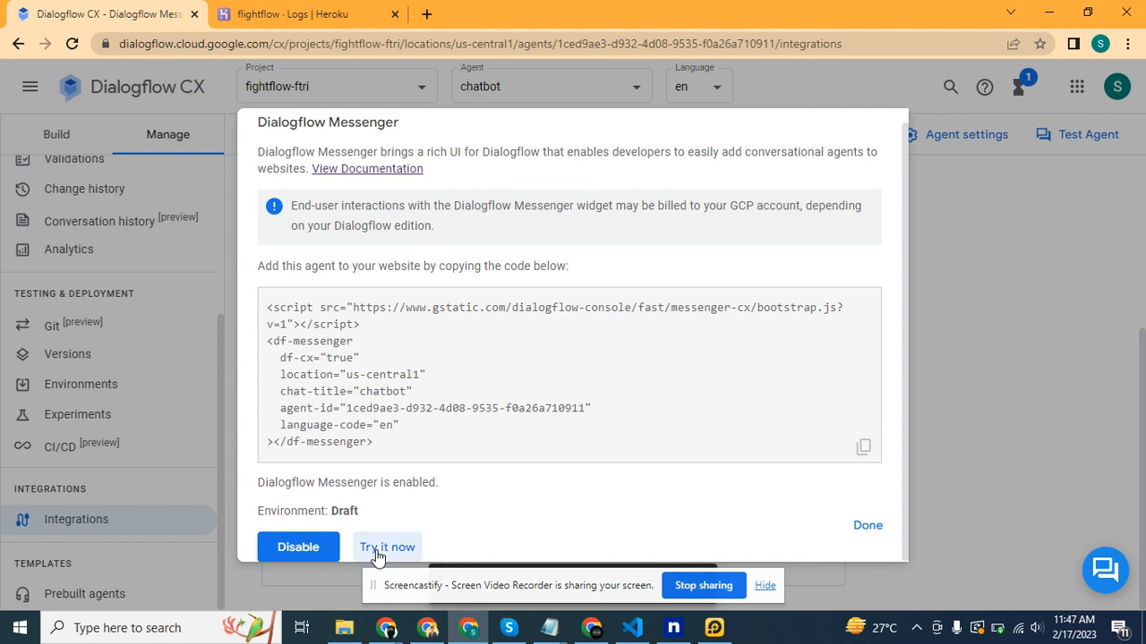
Send 'who is imran khan?' in the Messenger test chat and get the chatbot's answer
click(387, 547)
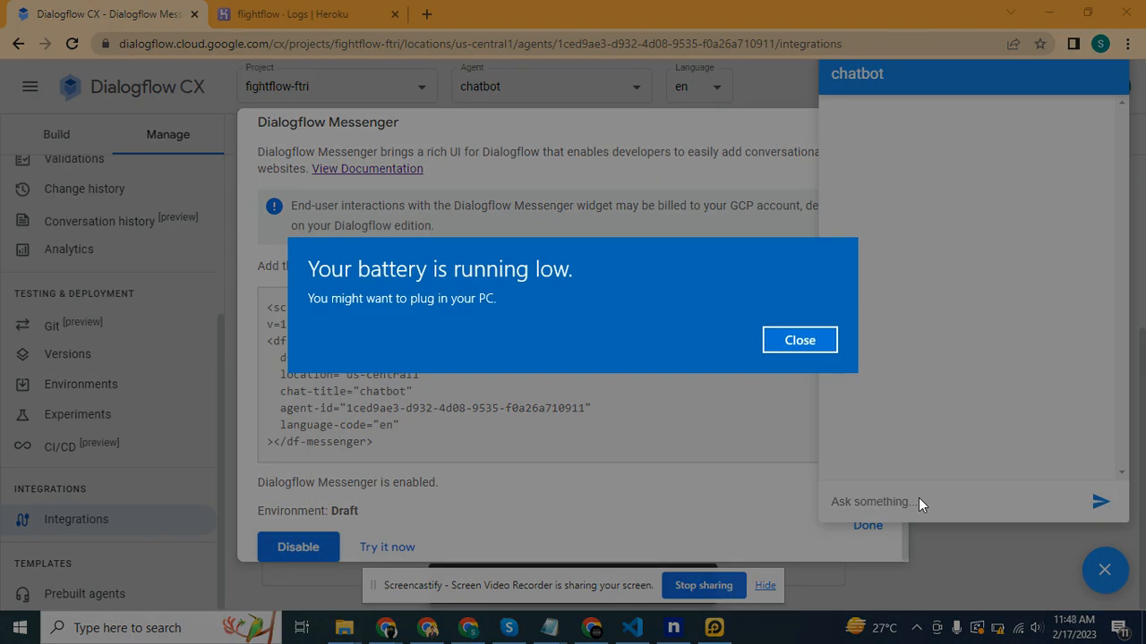
click(798, 341)
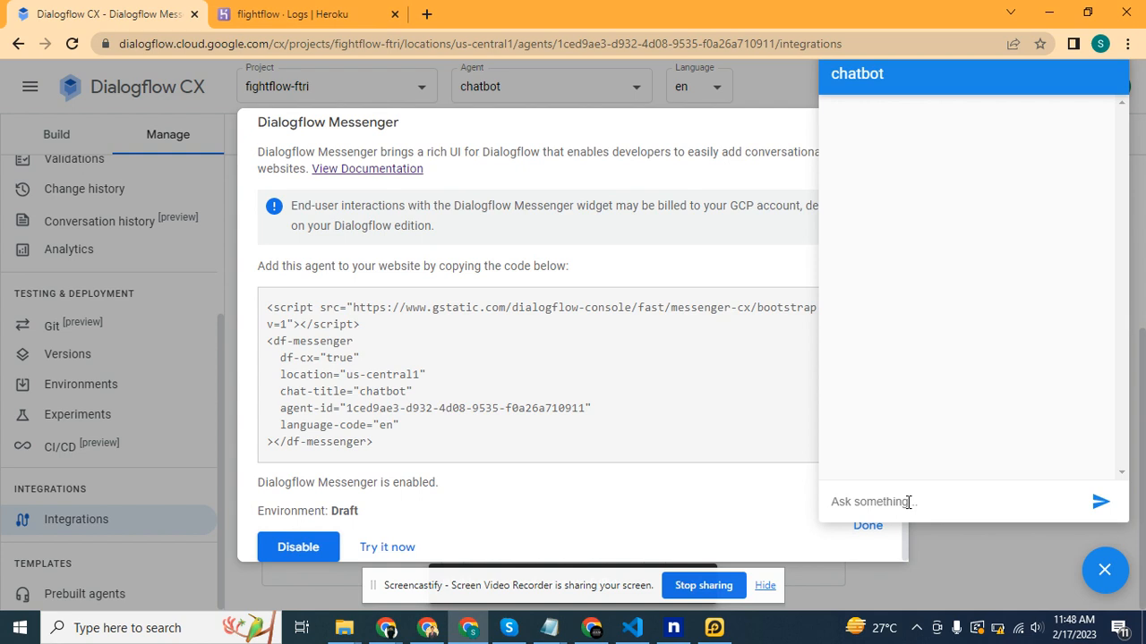
text(who is)
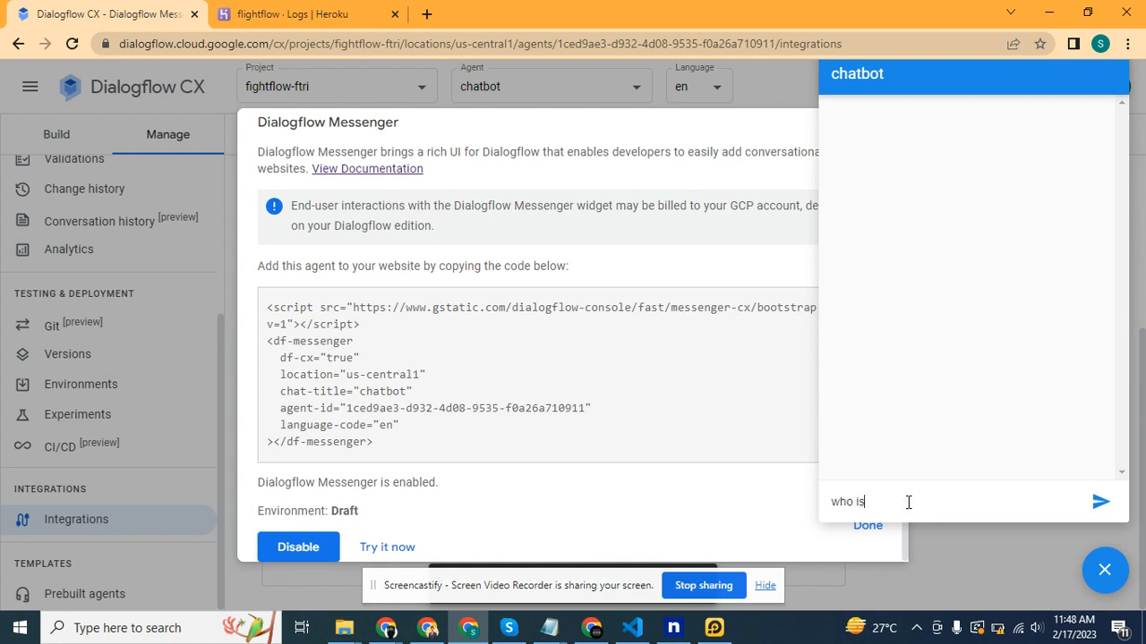
text(imran)
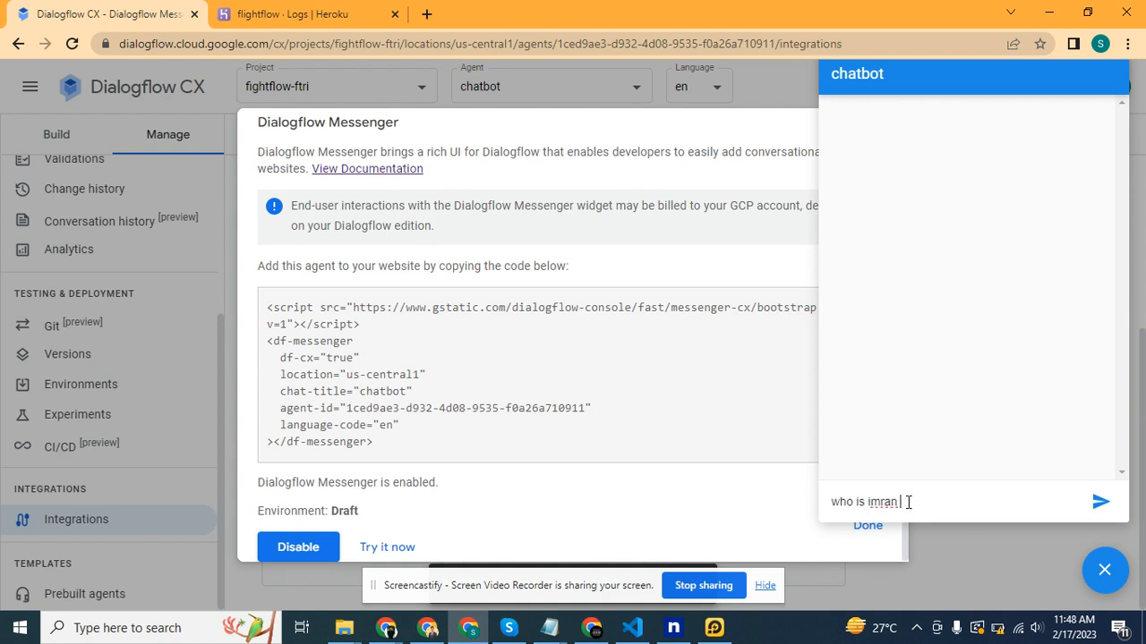
click(1100, 501)
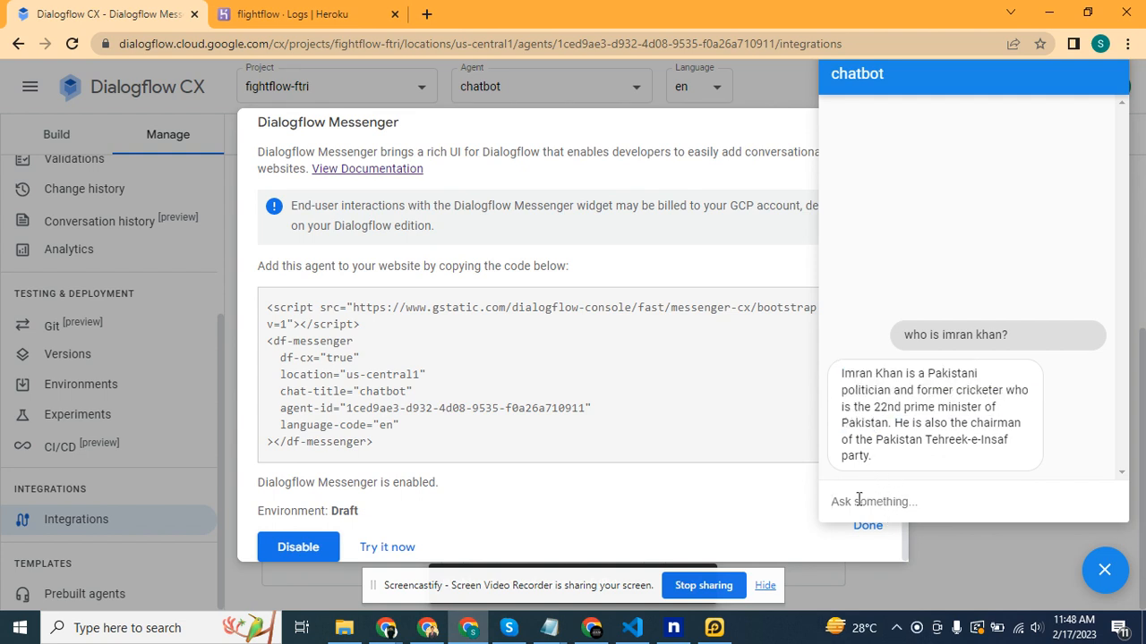
Send 'what is the weather today?' to the chatbot and receive its reply
text(w)
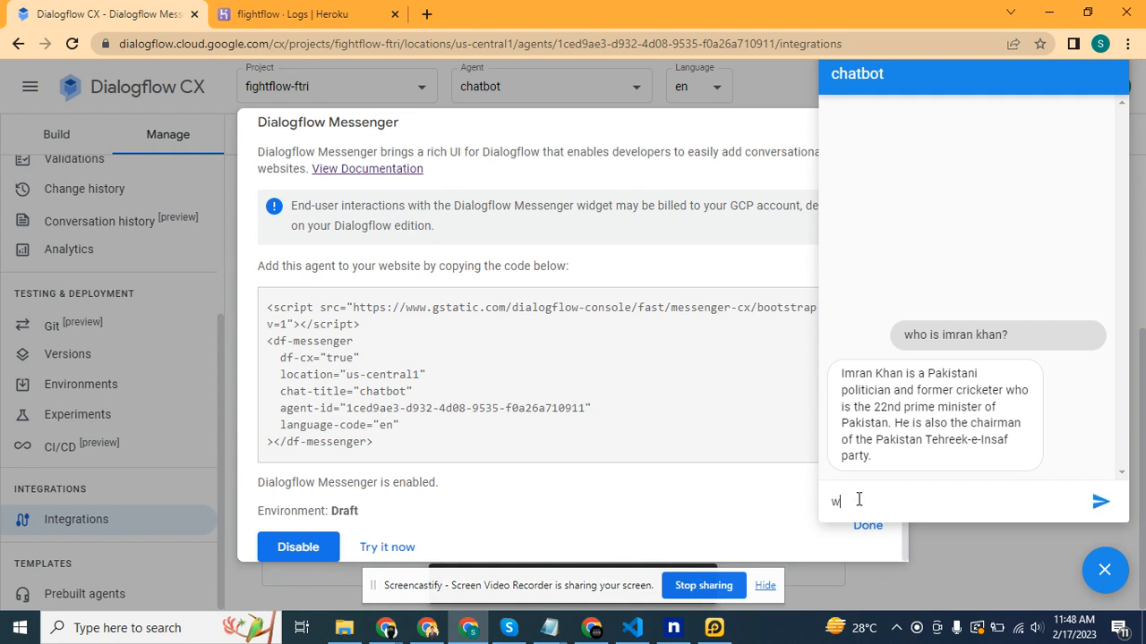
text(hat)
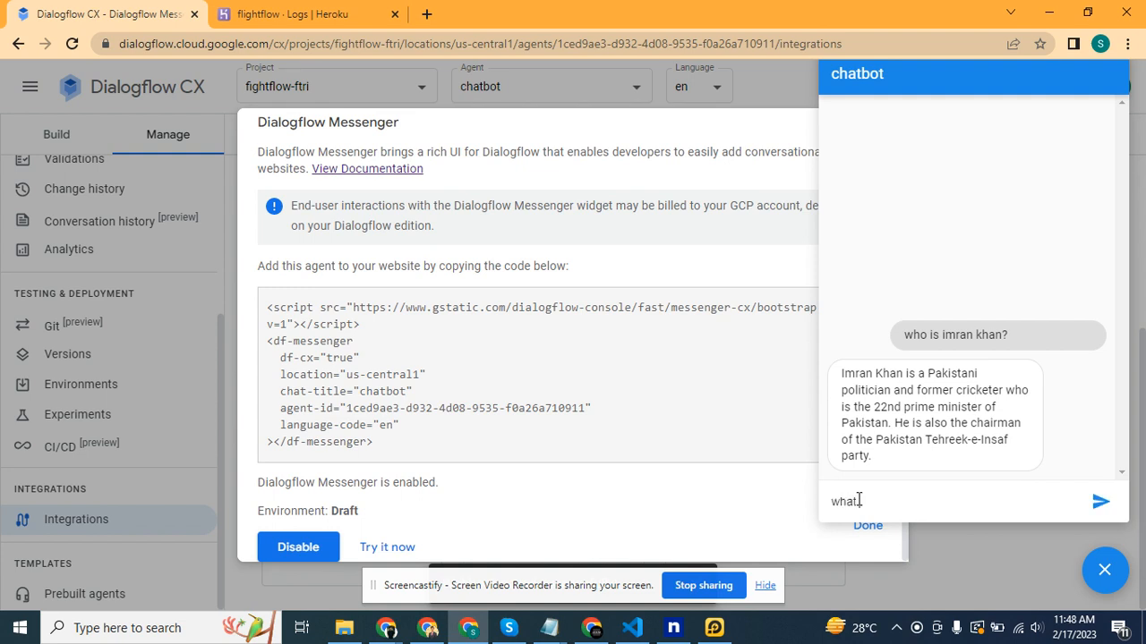
text(s)
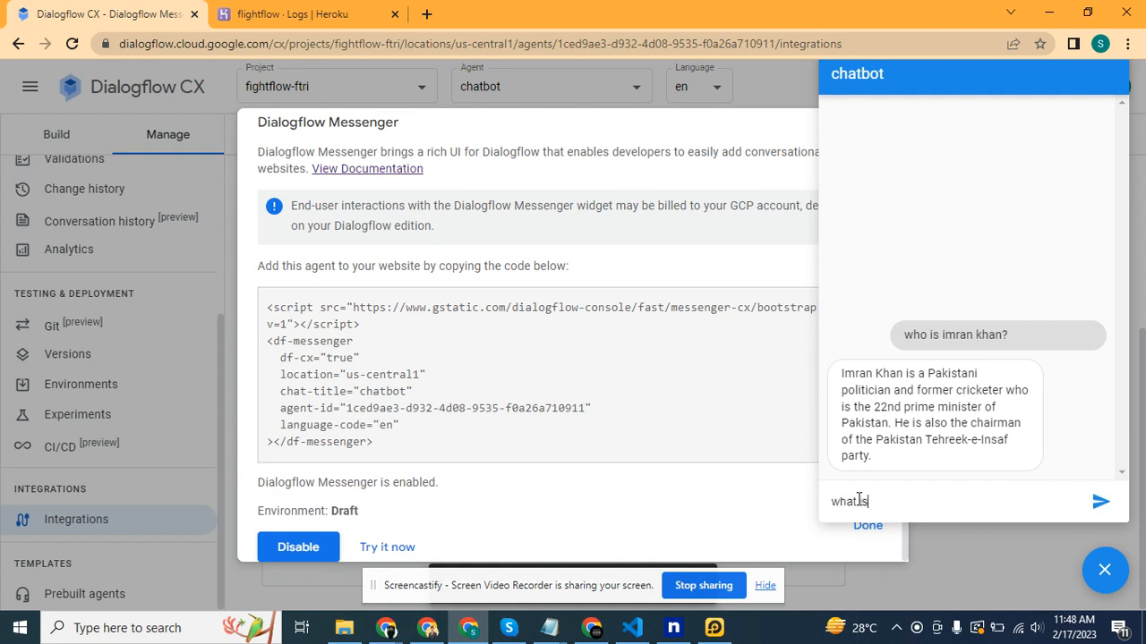
text(the weather to)
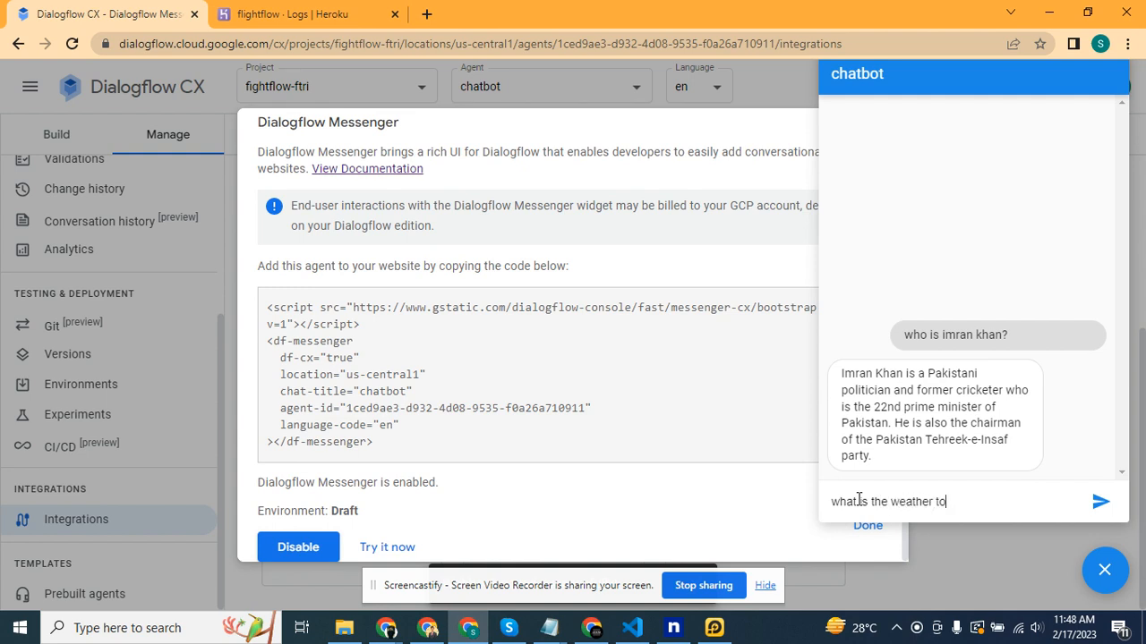
click(1100, 501)
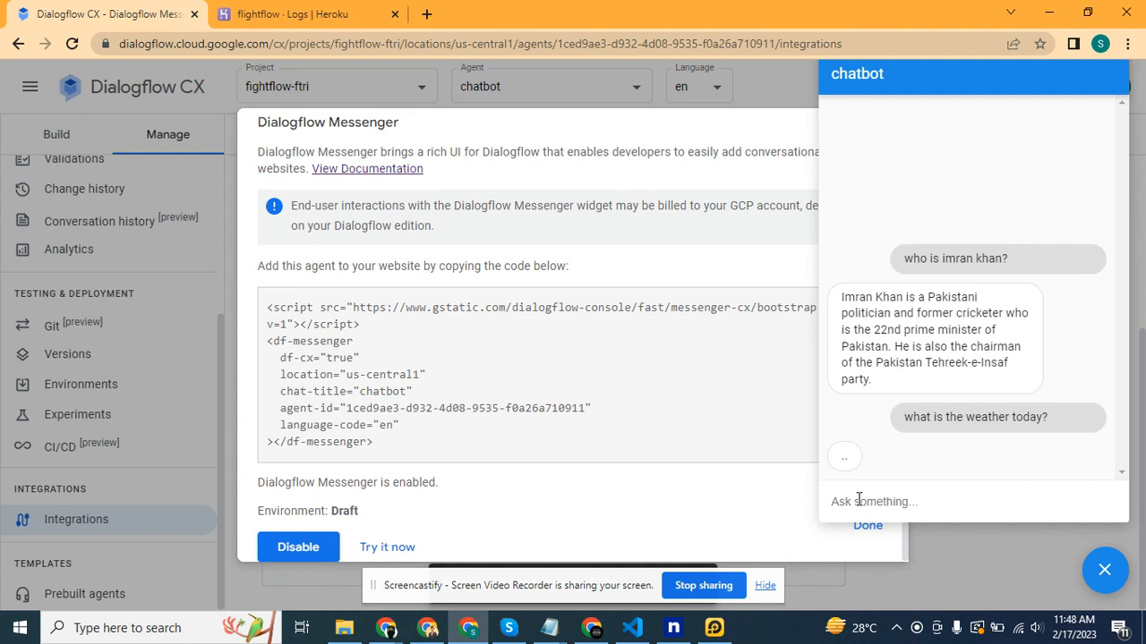
mouse_move(906, 466)
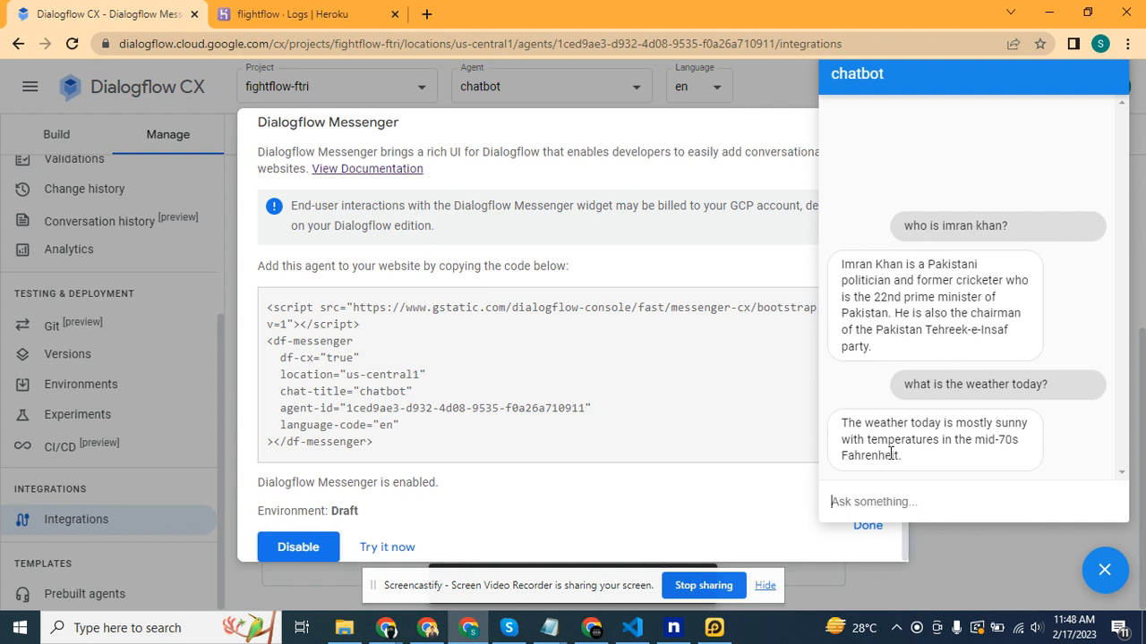
mouse_move(896, 354)
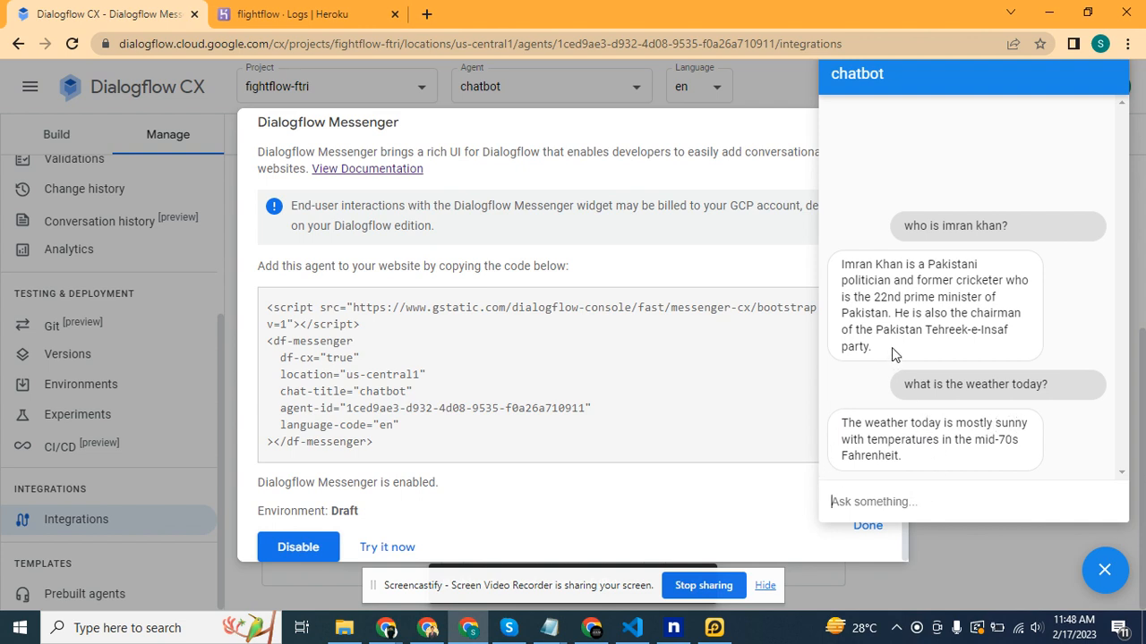
mouse_move(946, 213)
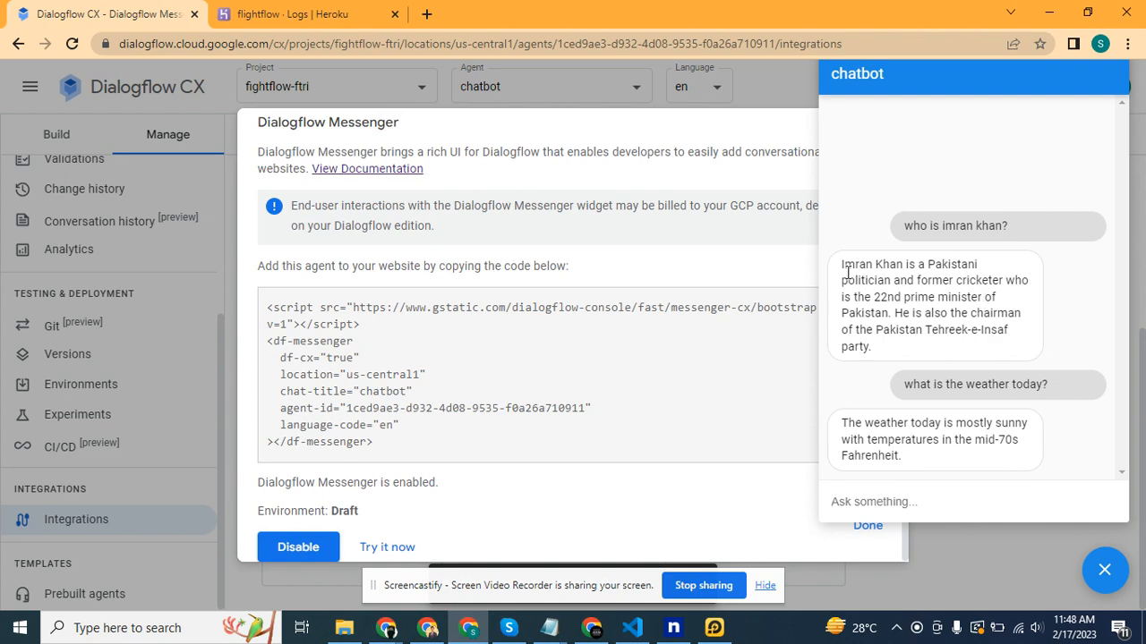
Check the Heroku application logs recording both exchanges, then bring up app.py
click(305, 14)
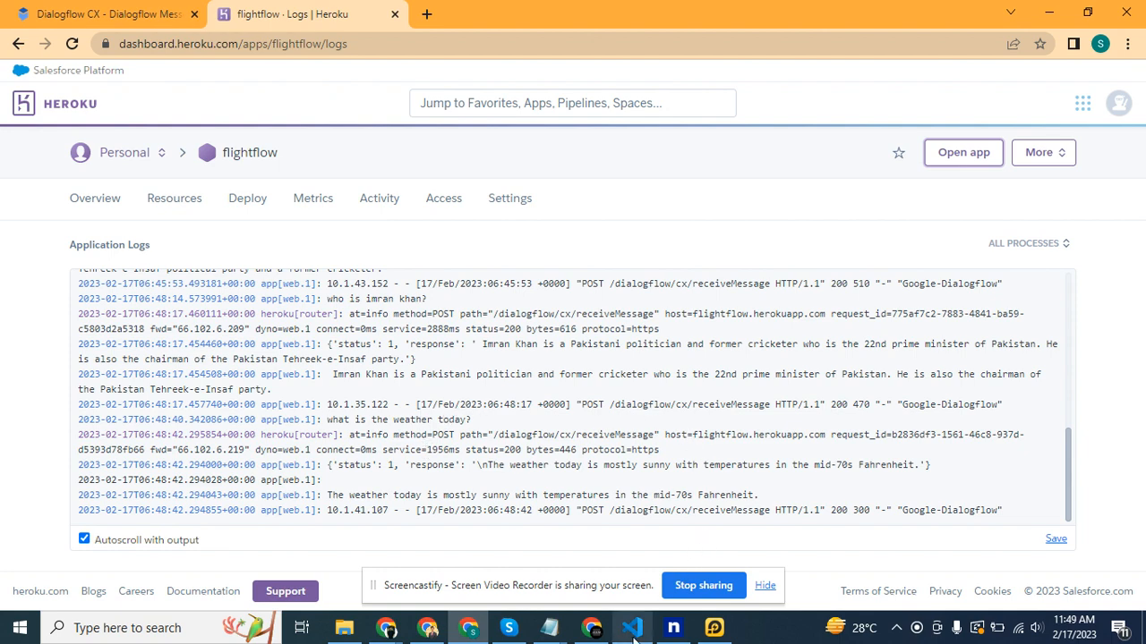
click(631, 628)
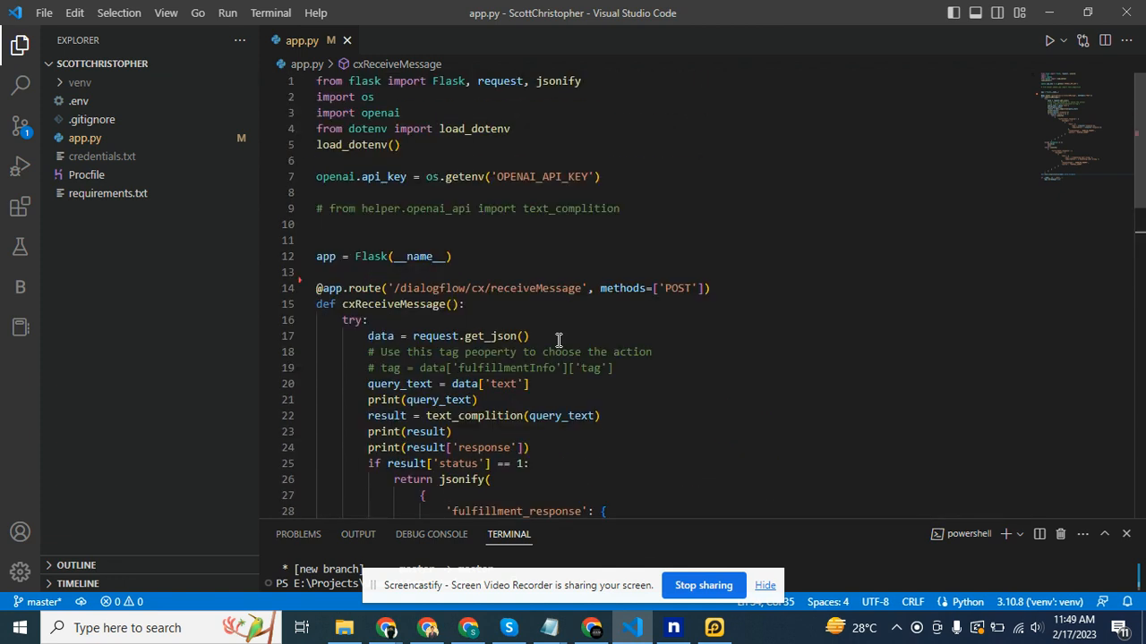
mouse_move(463, 350)
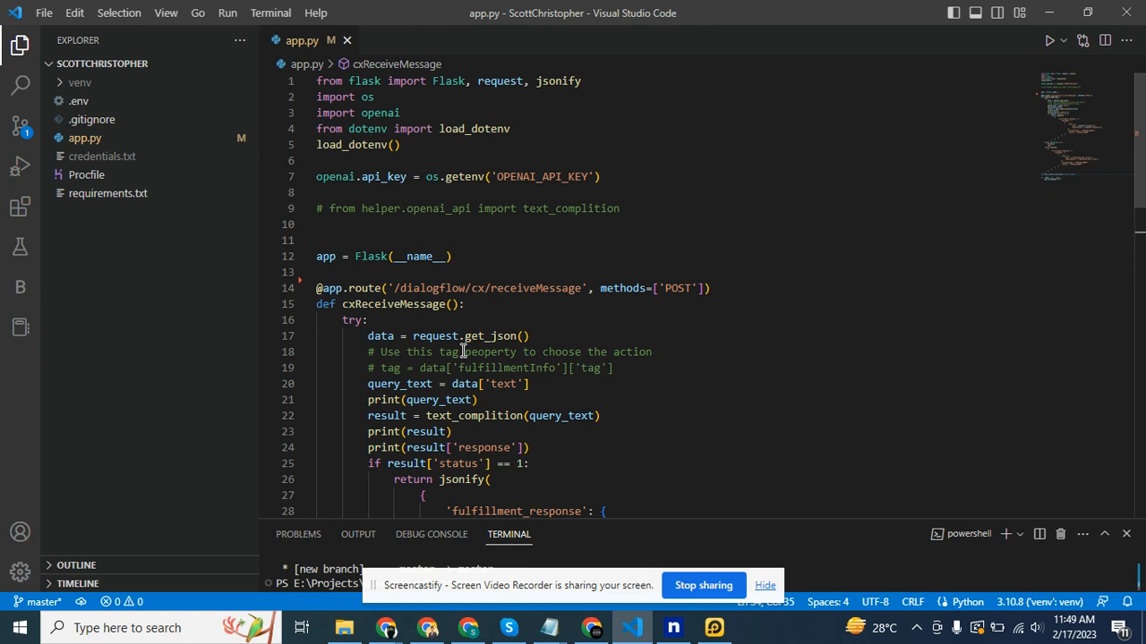
Scroll through the Flask webhook code and collapse cxReceiveMessage to its outline
scroll(down, 3)
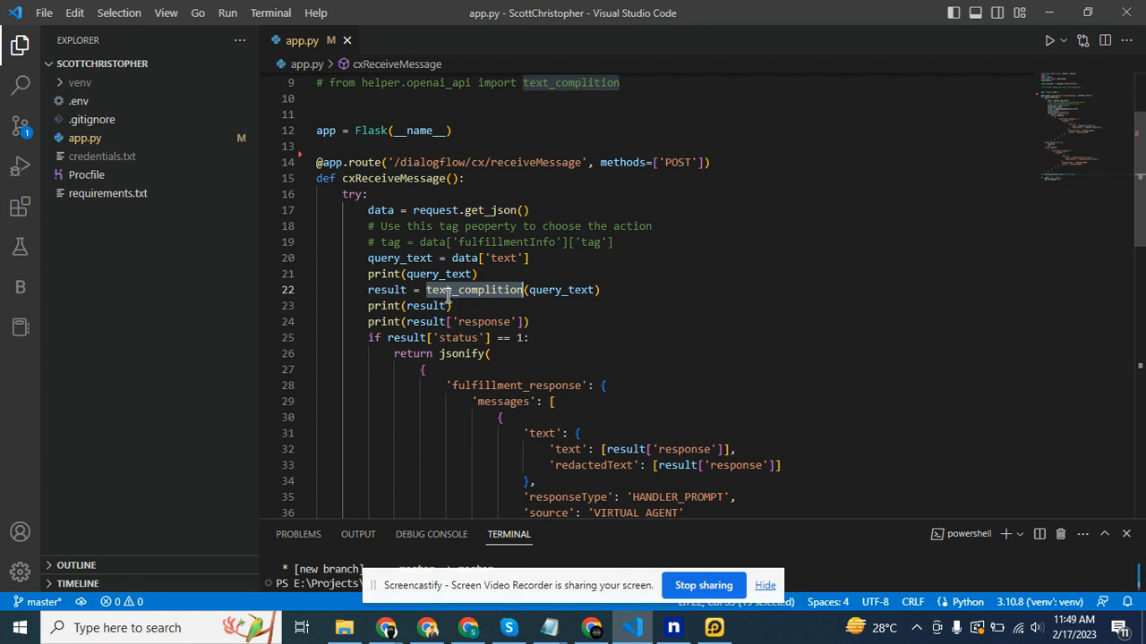
click(306, 178)
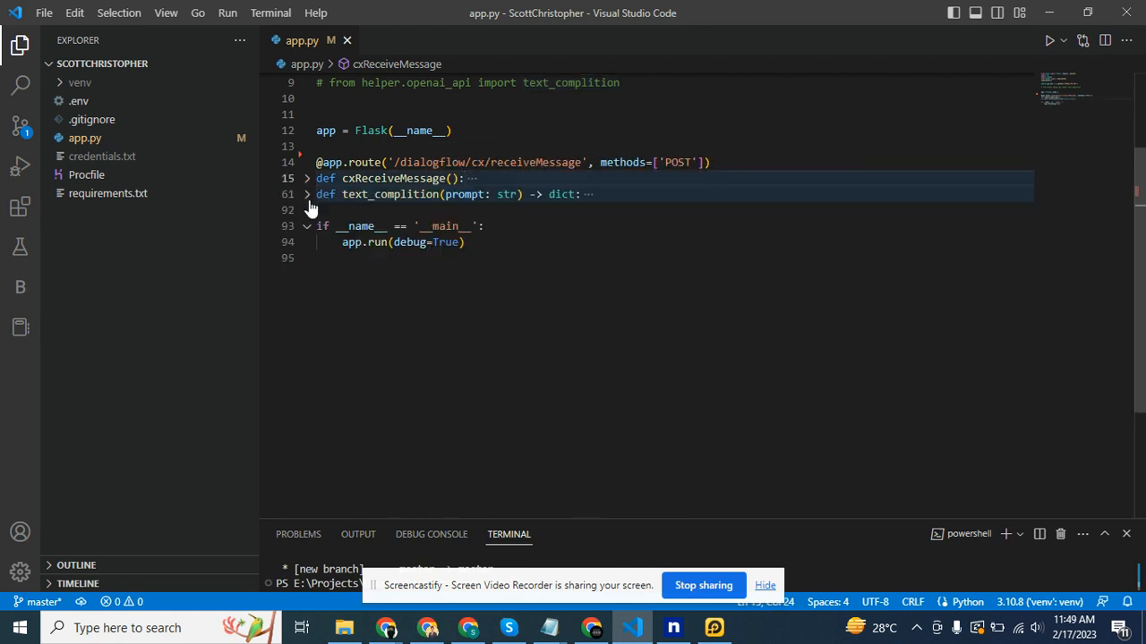
Expand text_complition to review its OpenAI text-davinci-003 call, then fold it back
click(307, 194)
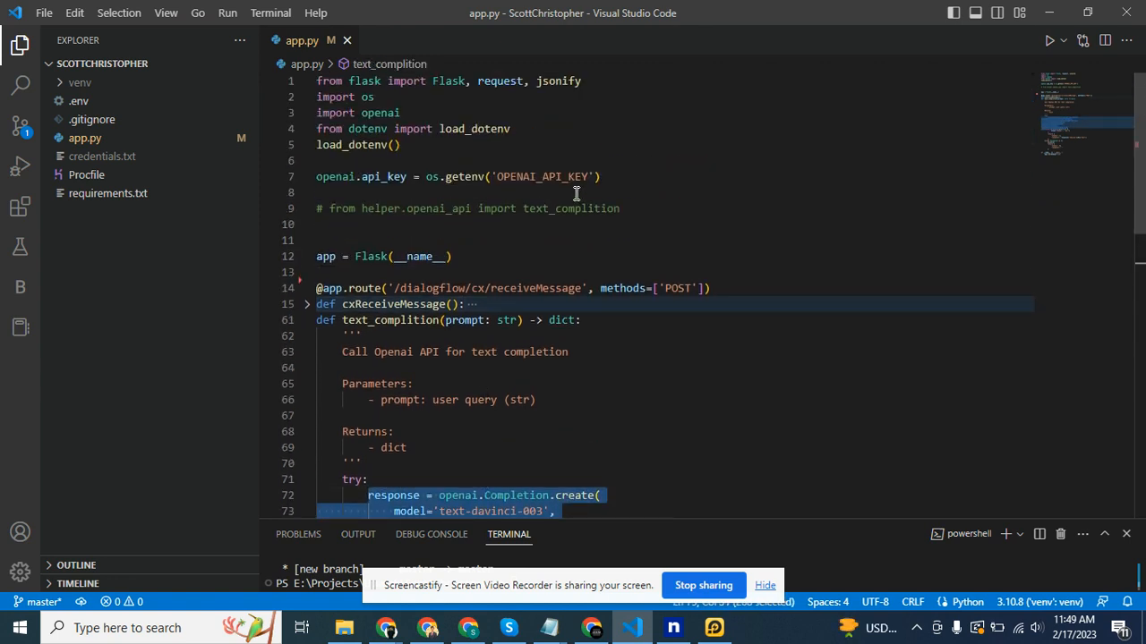
double_click(541, 176)
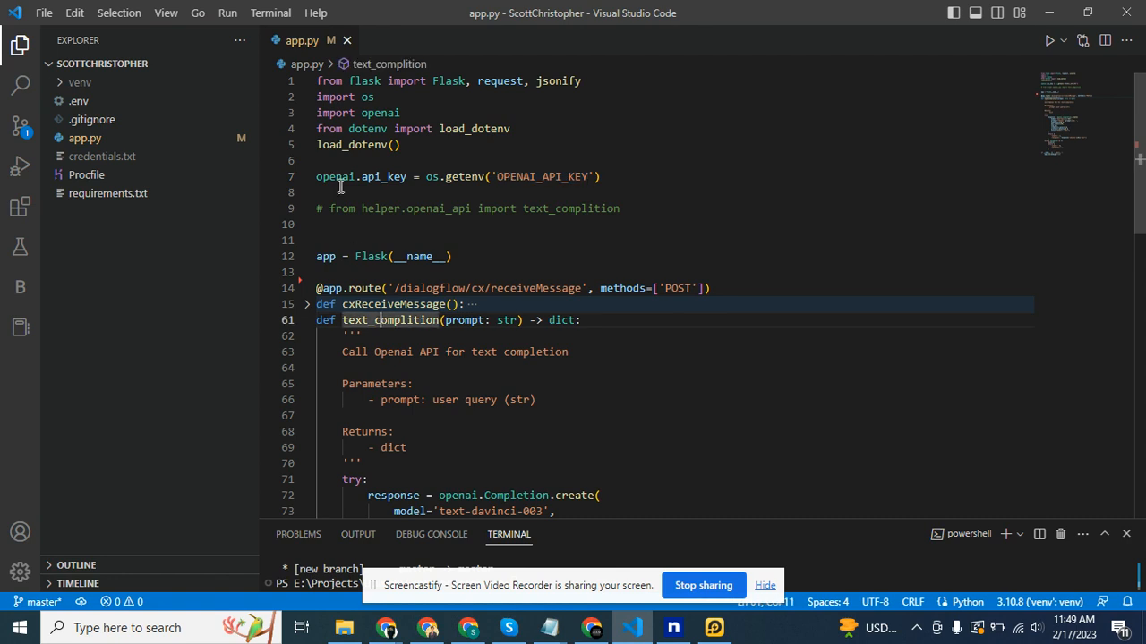
mouse_move(482, 367)
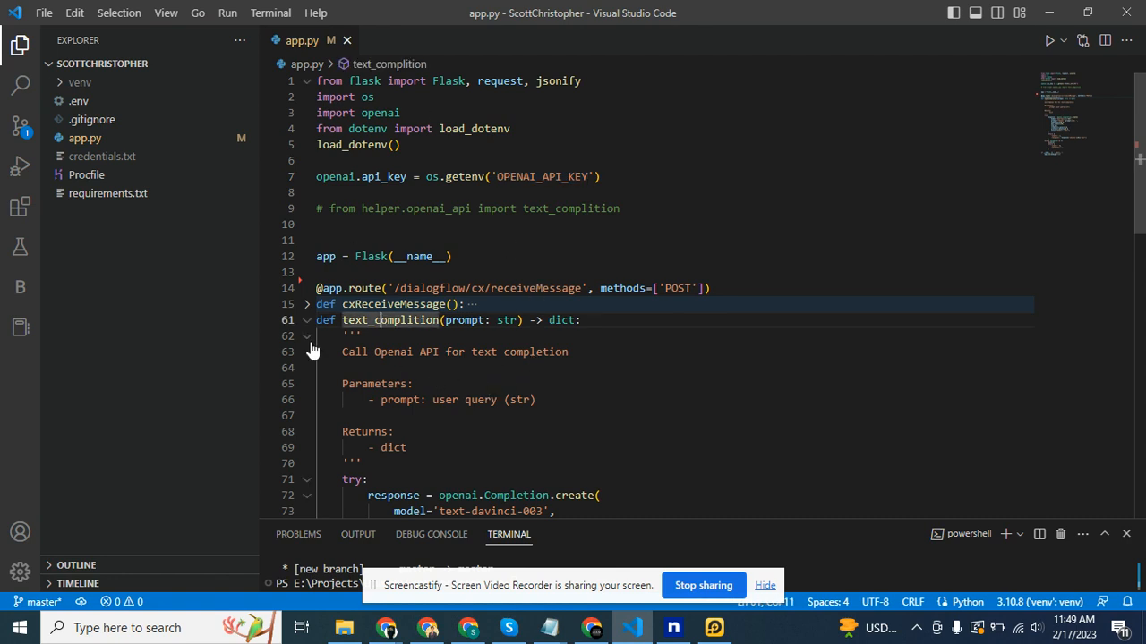
click(307, 319)
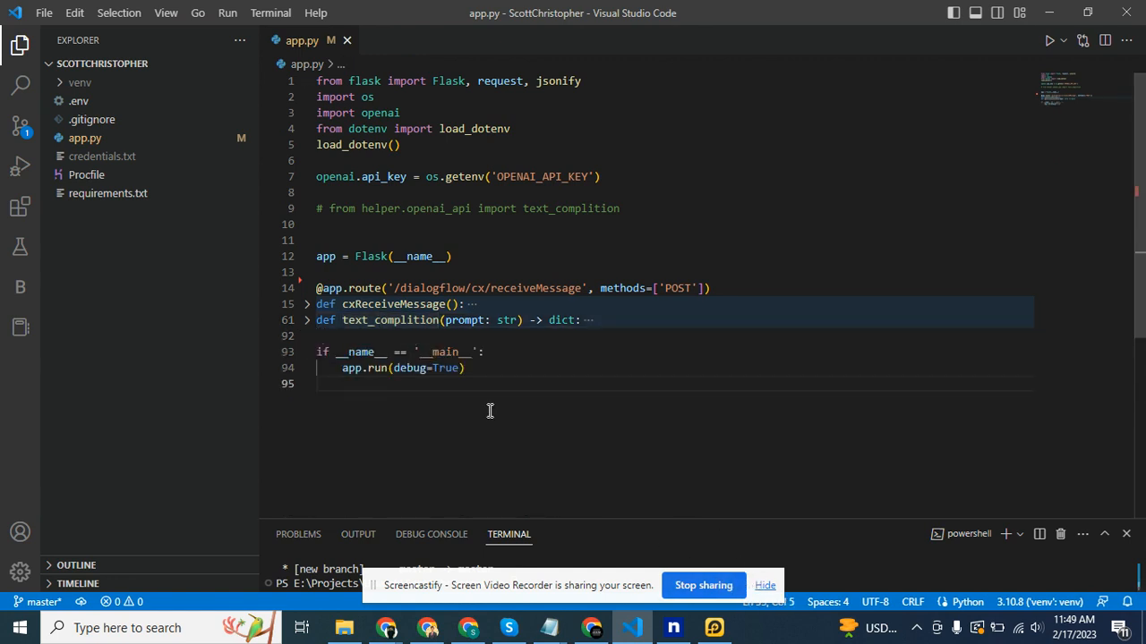
mouse_move(694, 576)
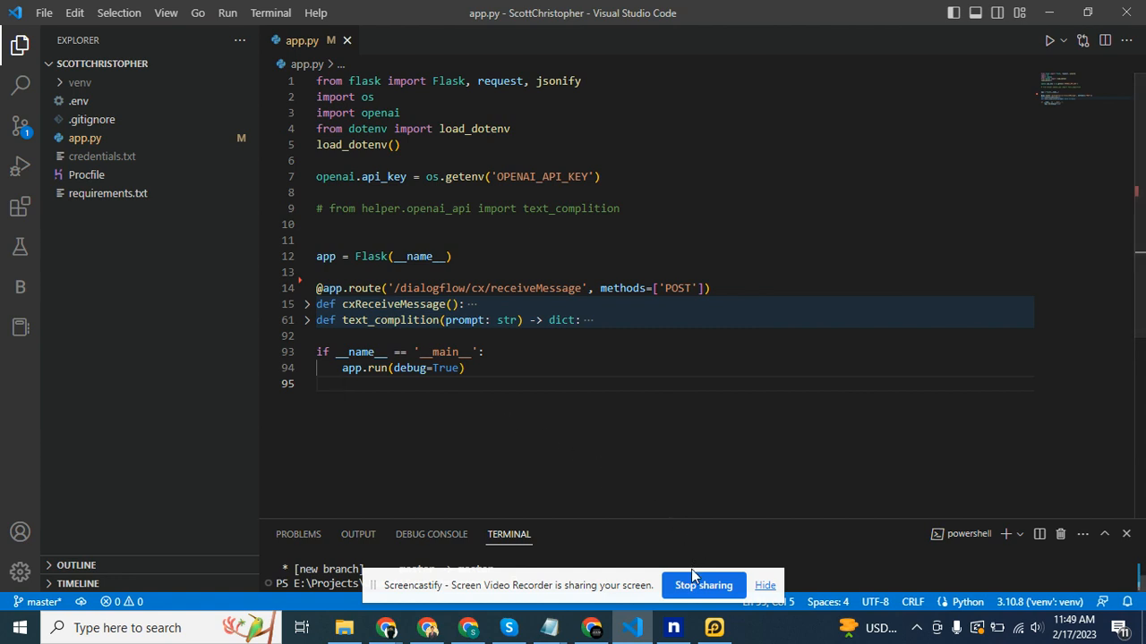